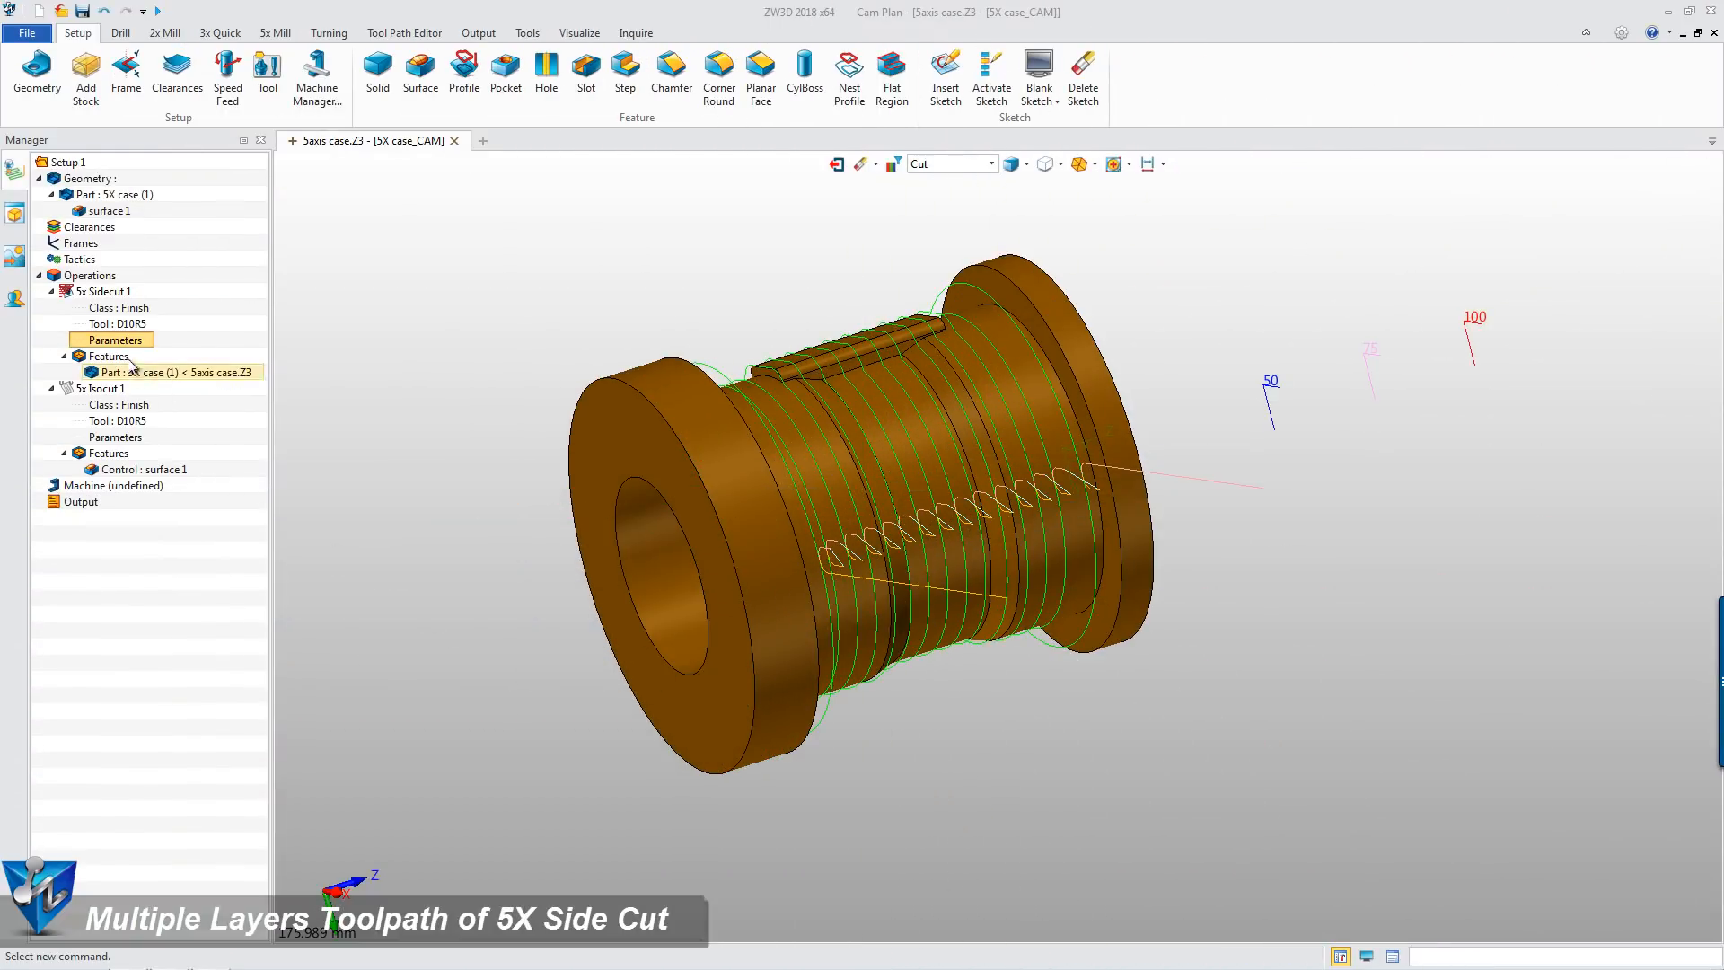
Bring up the 5x Sidecut 1 parameters (tolerance 0.01, surface thick 0.5, max depth 5)
{"action": "double_click", "coordinate": [115, 339]}
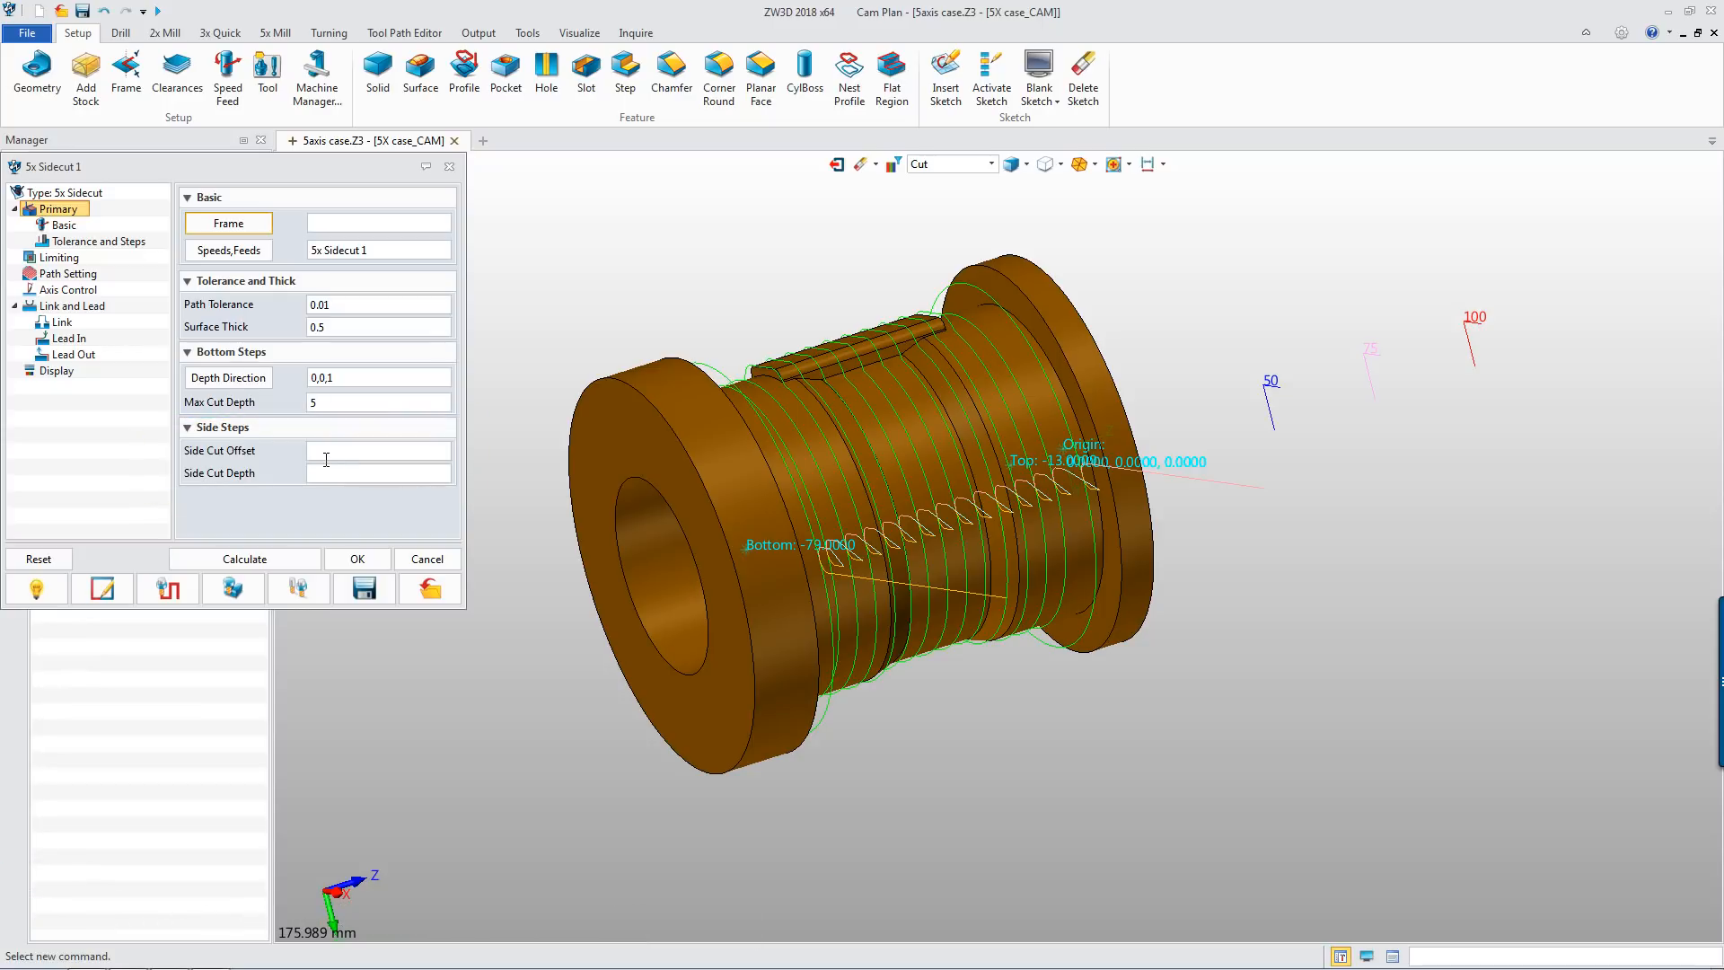
Apply side cut offset 10 and side cut depth 2, then recalculate the Sidecut toolpath
{"action": "left_click", "coordinate": [377, 449]}
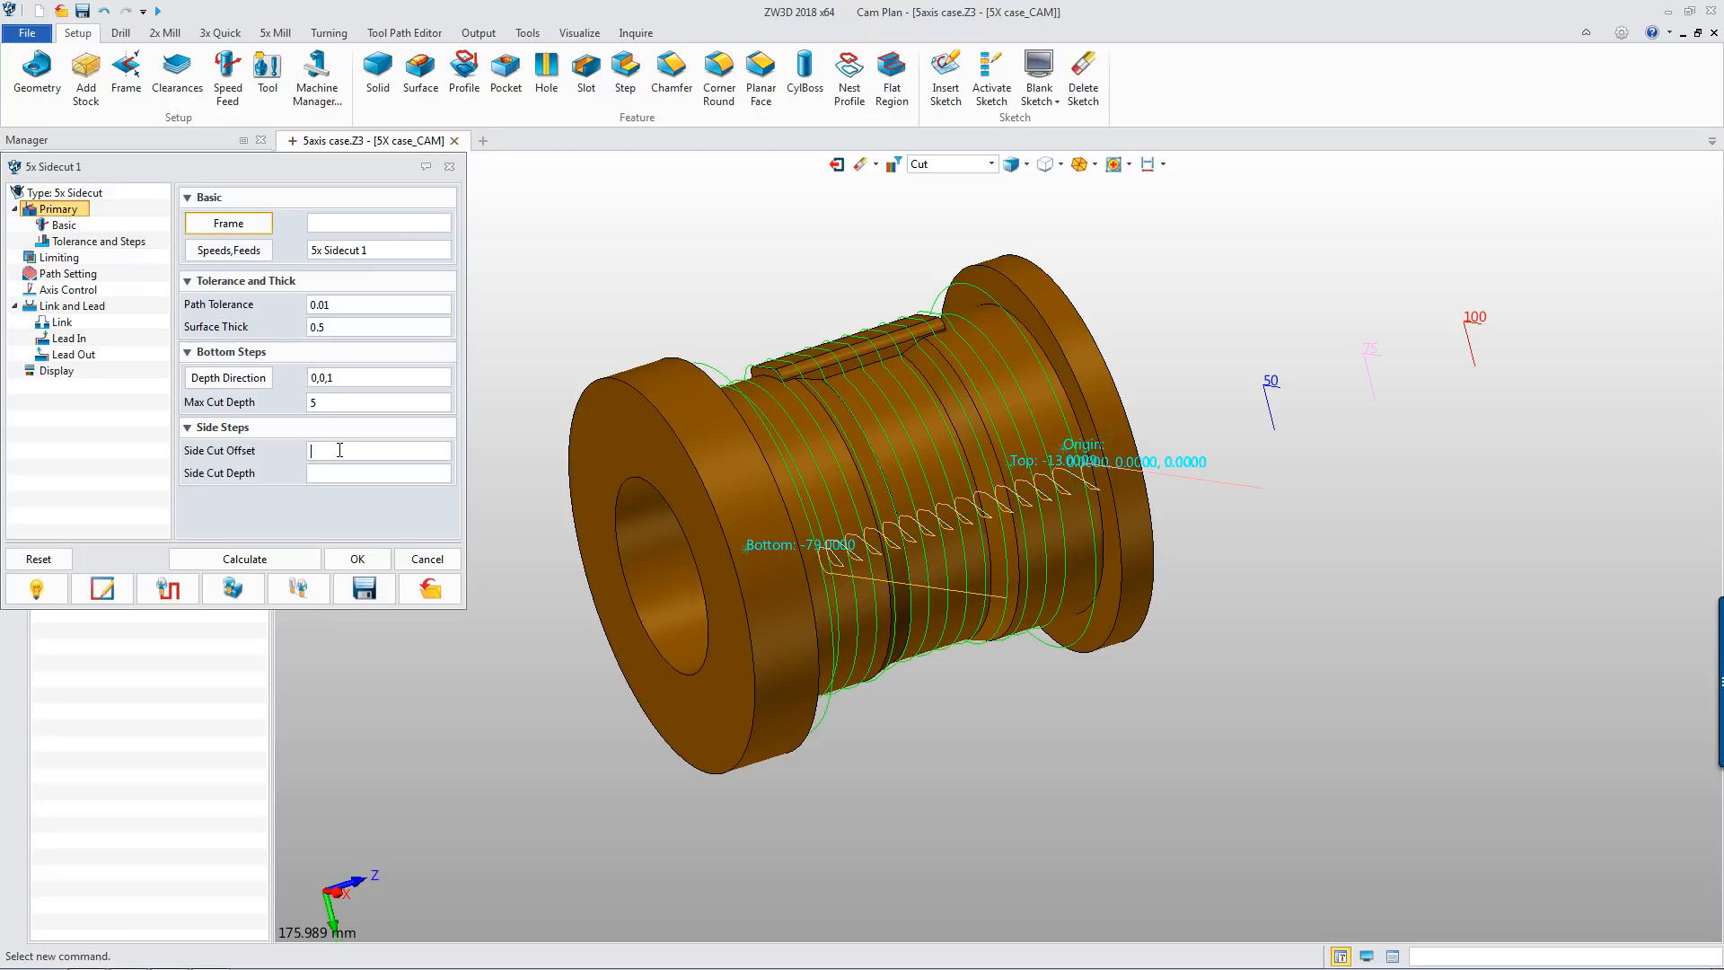
{"action": "type", "text": "10"}
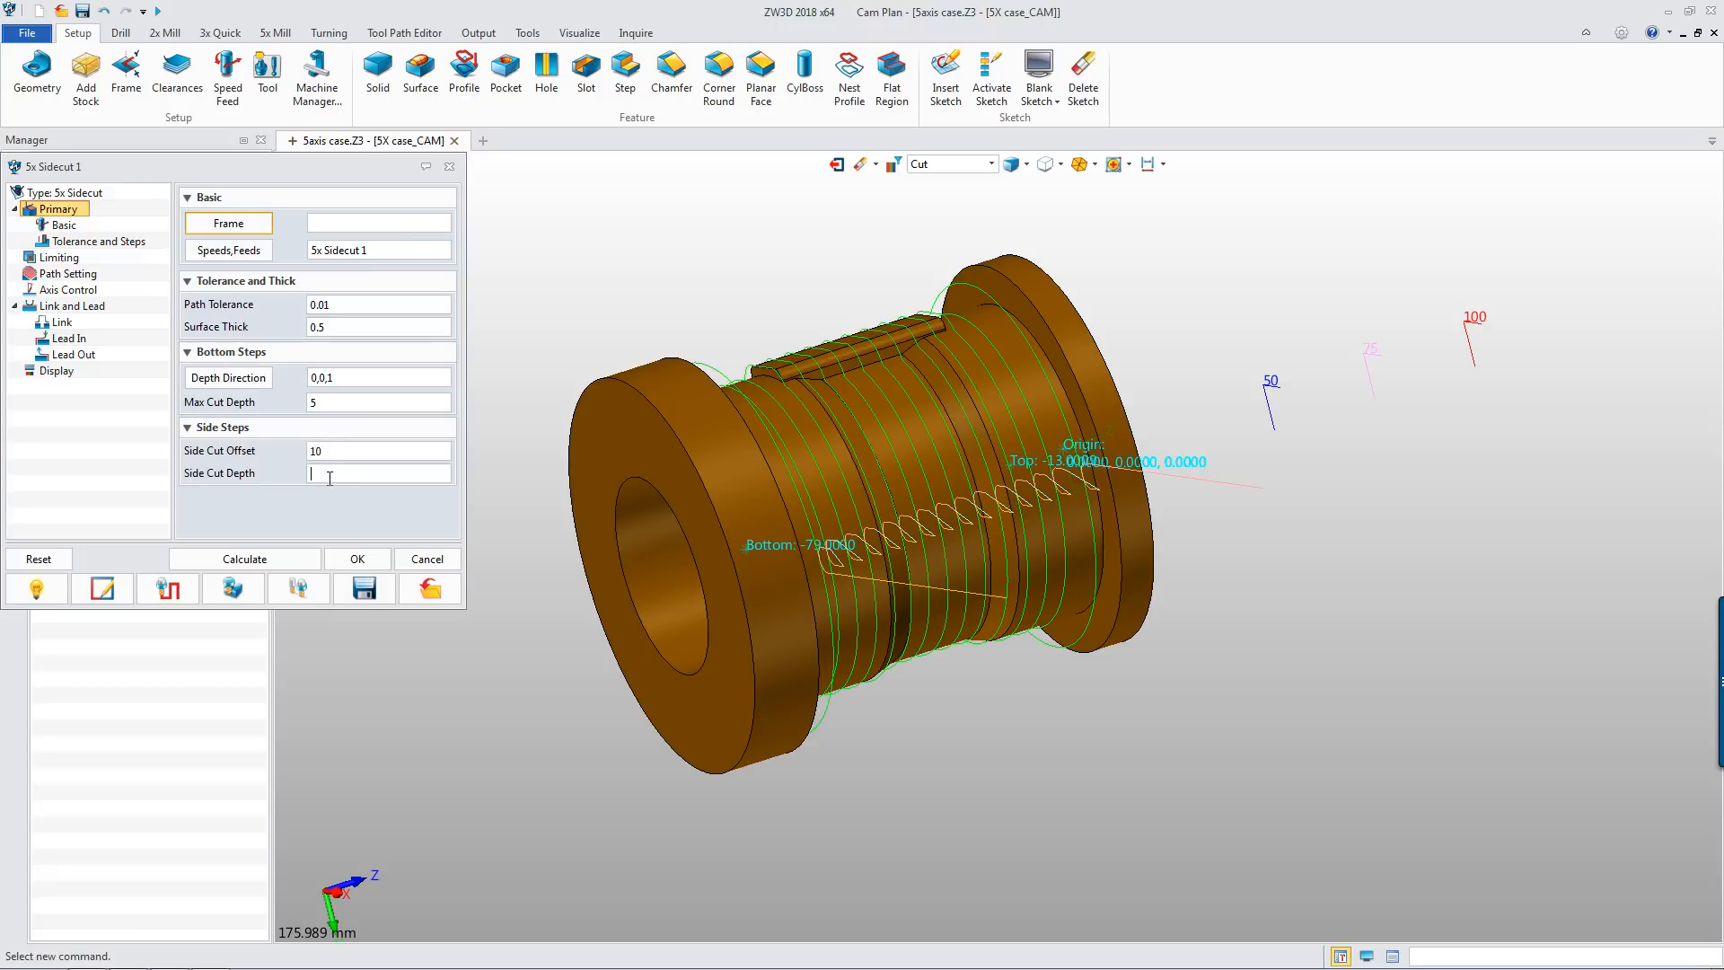
{"action": "type", "text": "2"}
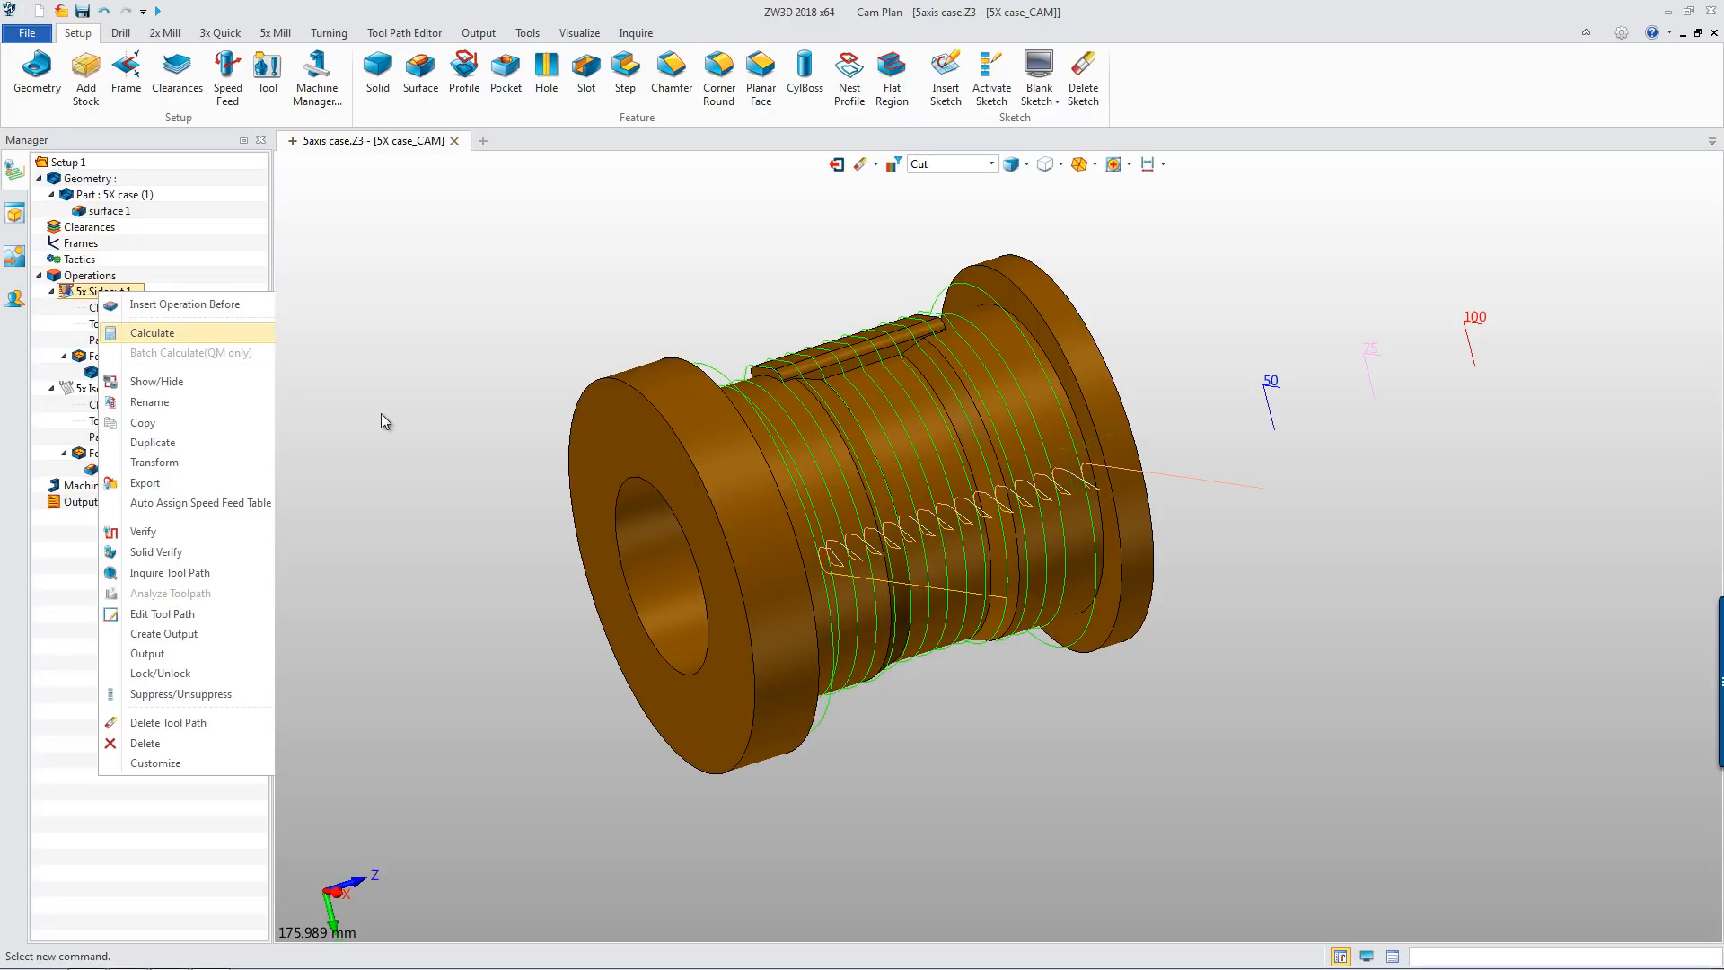
{"action": "left_click", "coordinate": [150, 332]}
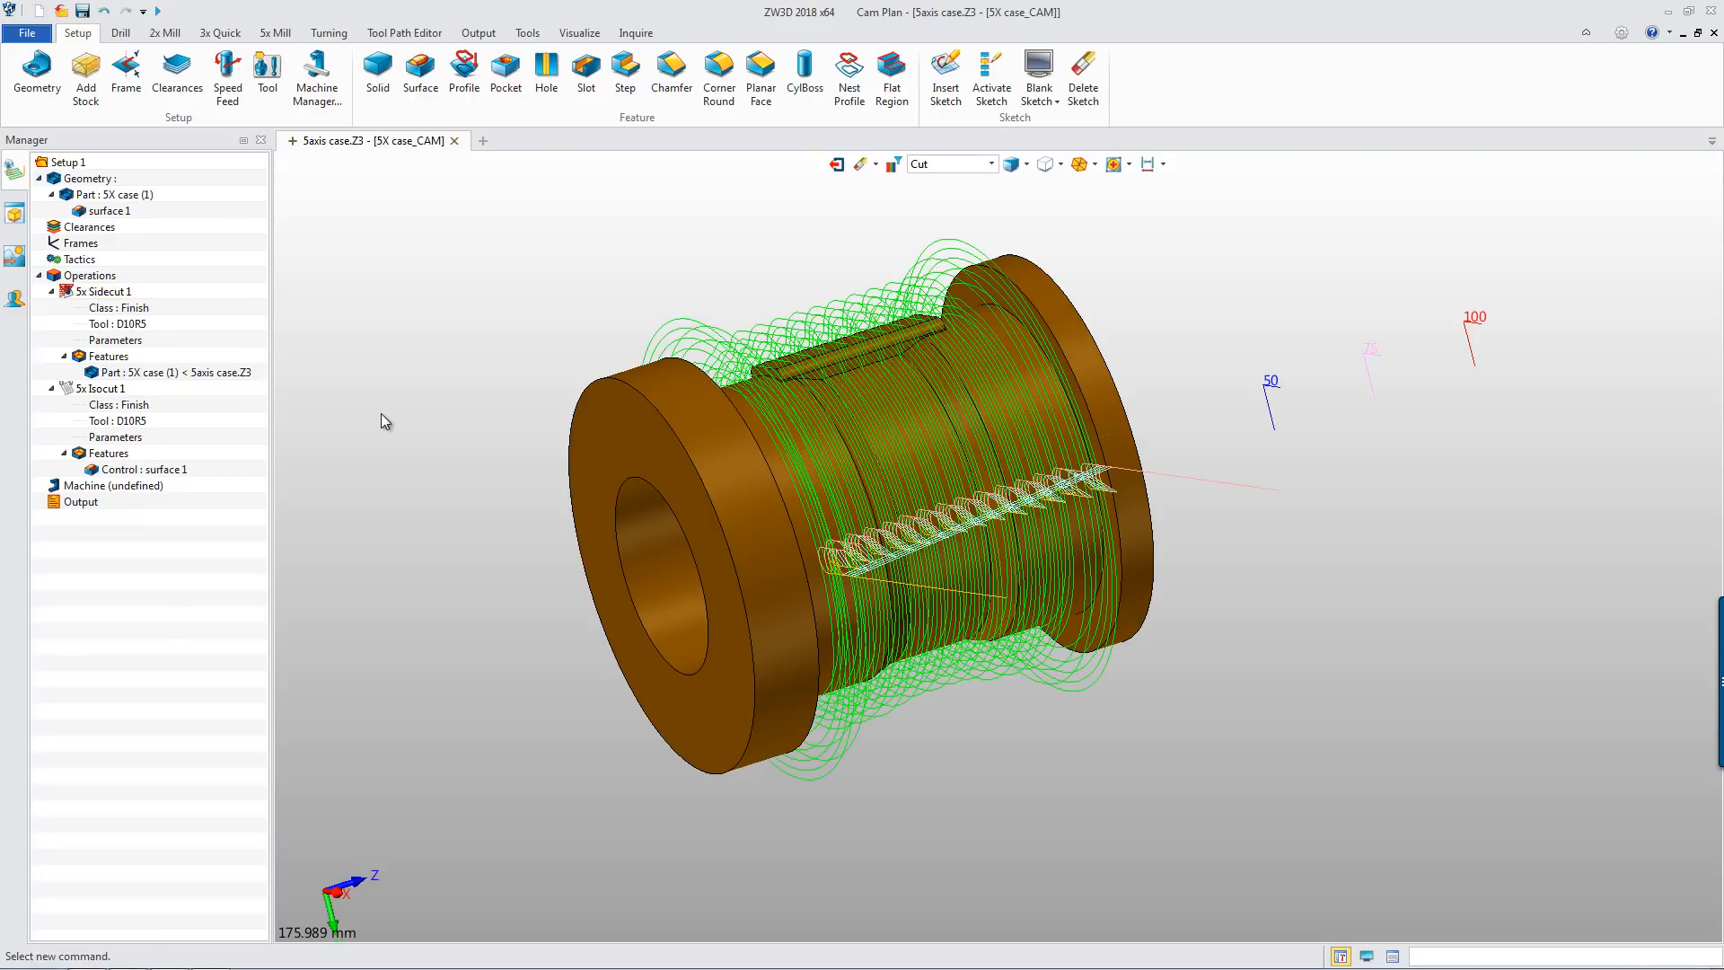
Start Toolpath Verify on the recalculated 5x Sidecut 1 operation
{"action": "right_click", "coordinate": [104, 291]}
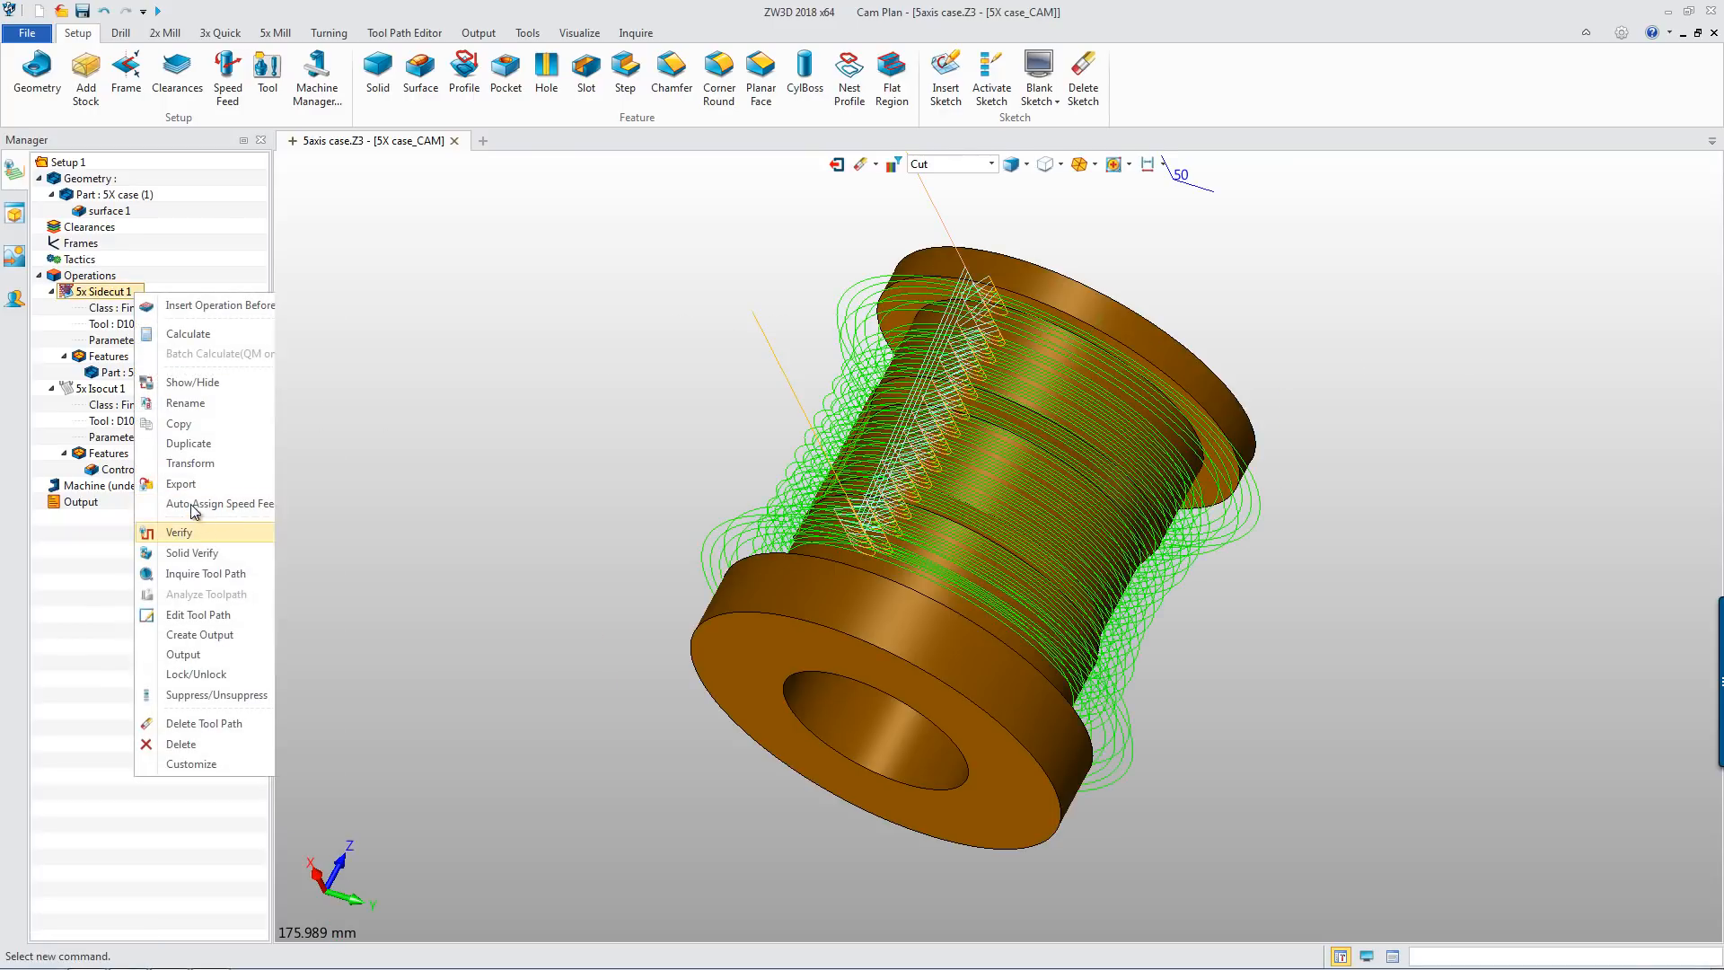
{"action": "left_click", "coordinate": [180, 531]}
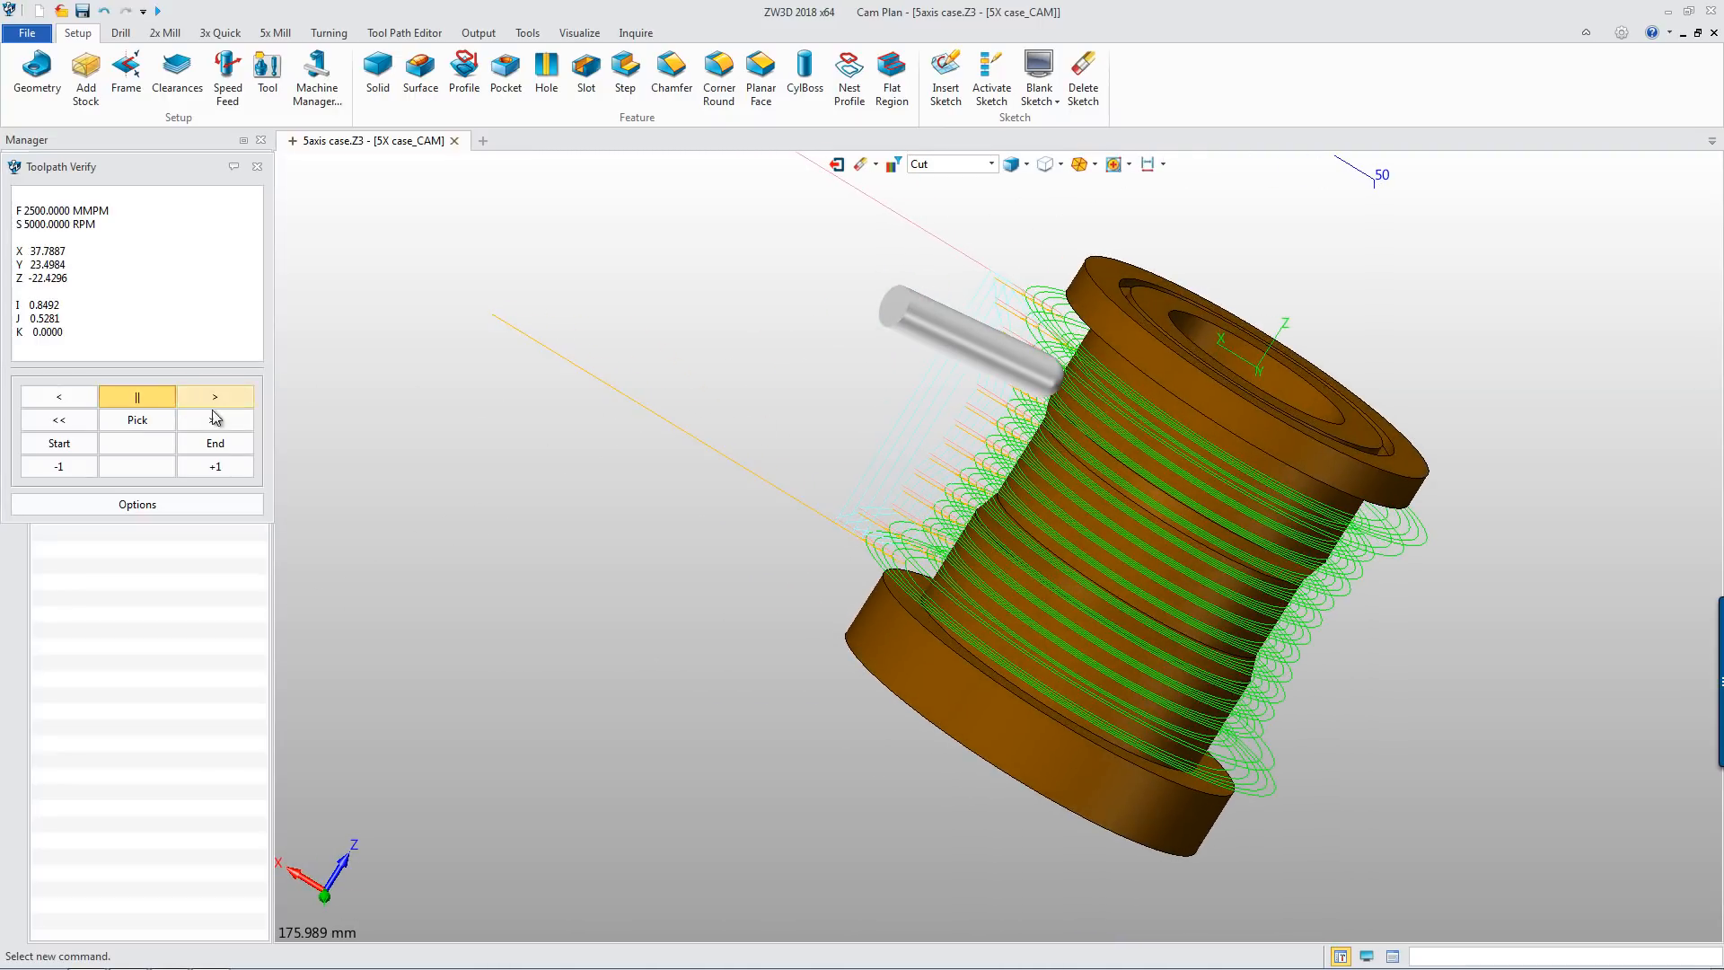
Play the tool along the multi-layer Sidecut toolpath using the Verify controls
{"action": "left_click", "coordinate": [216, 420]}
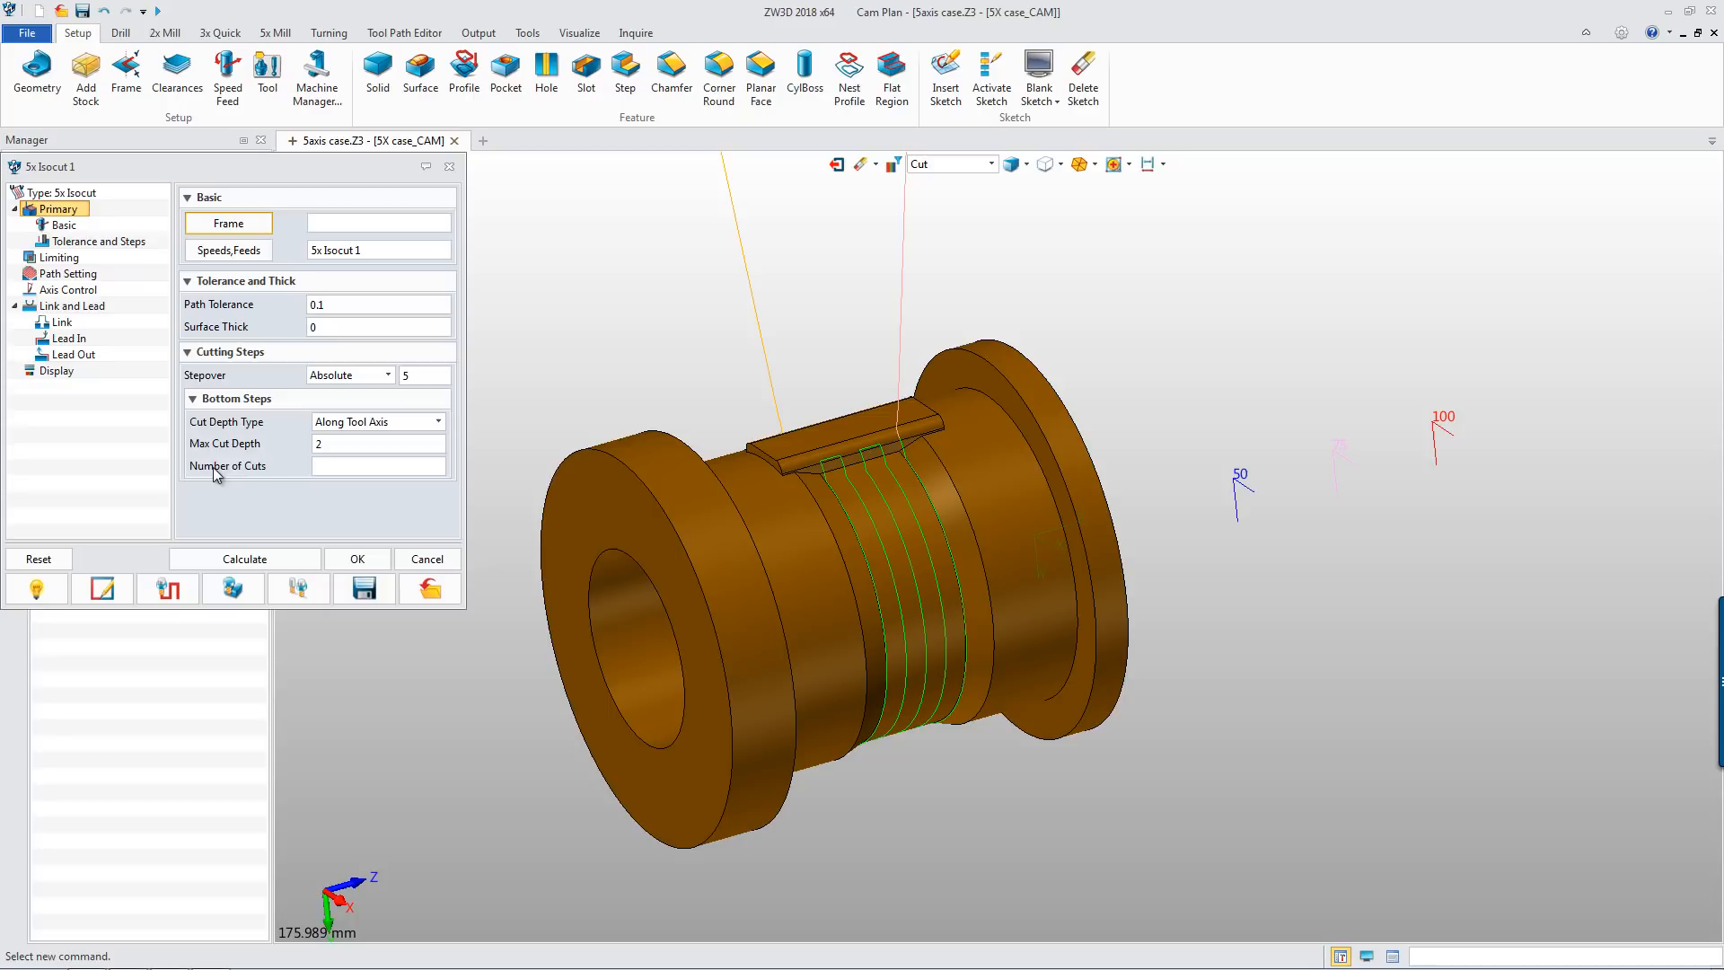
Enter 5 as the Number of Cuts under Bottom Steps for 5x Isocut 1
{"action": "left_click", "coordinate": [377, 465]}
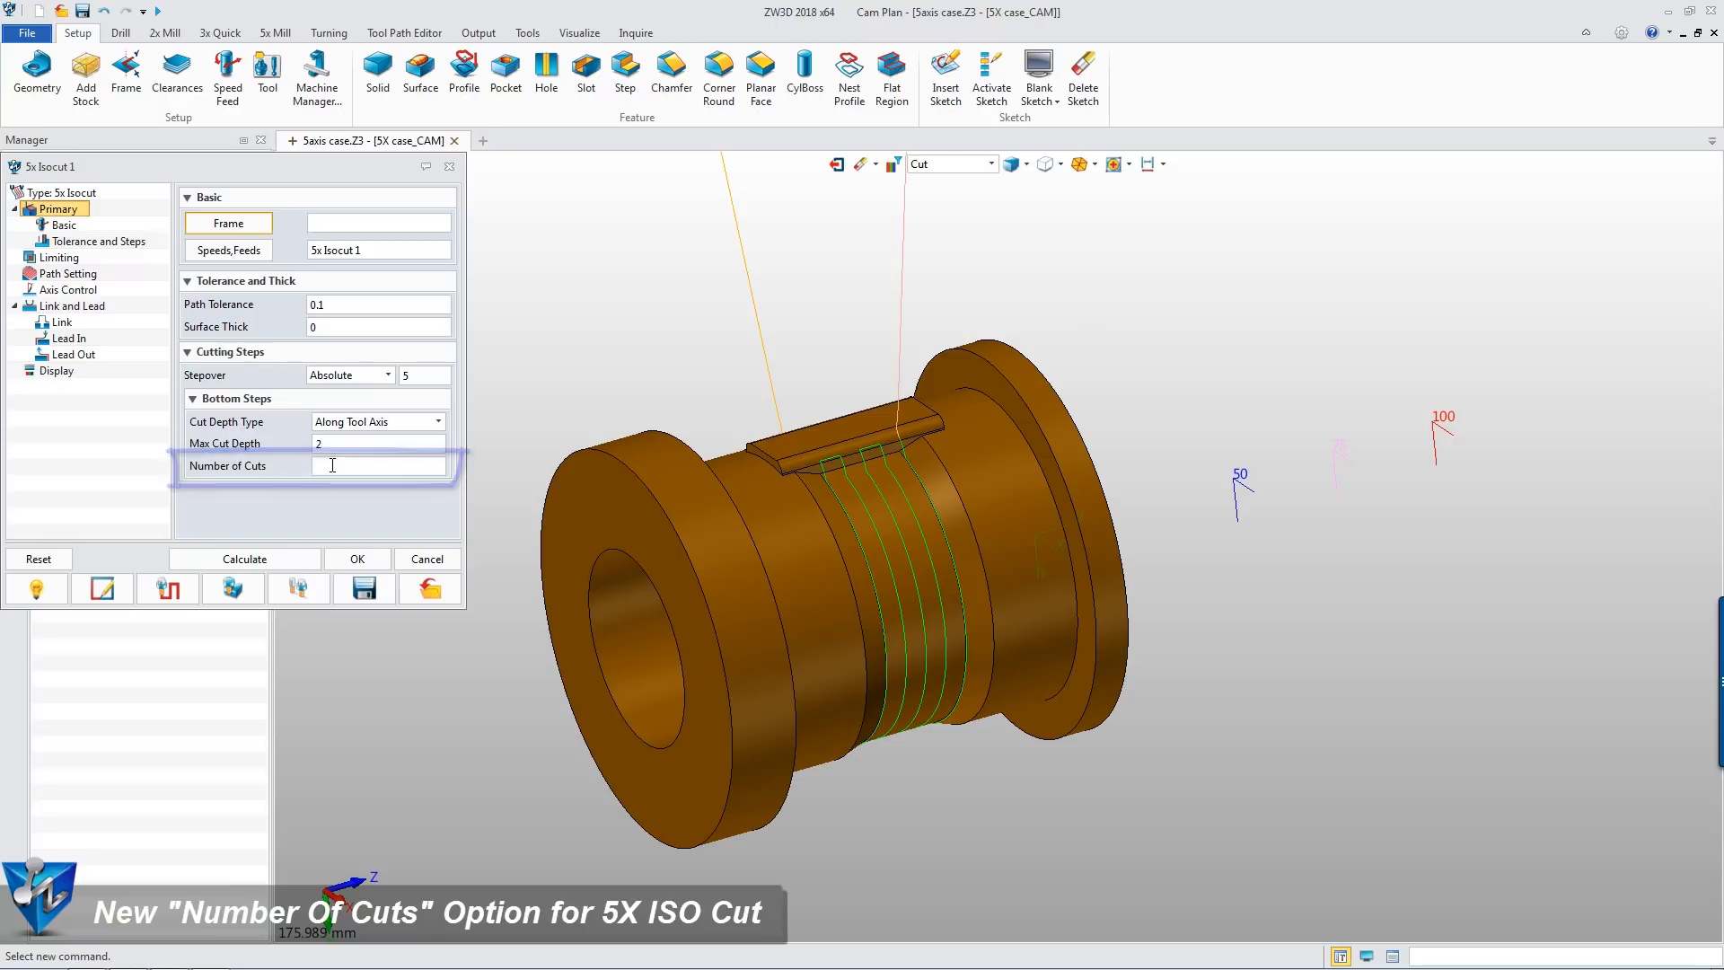
{"action": "type", "text": "5"}
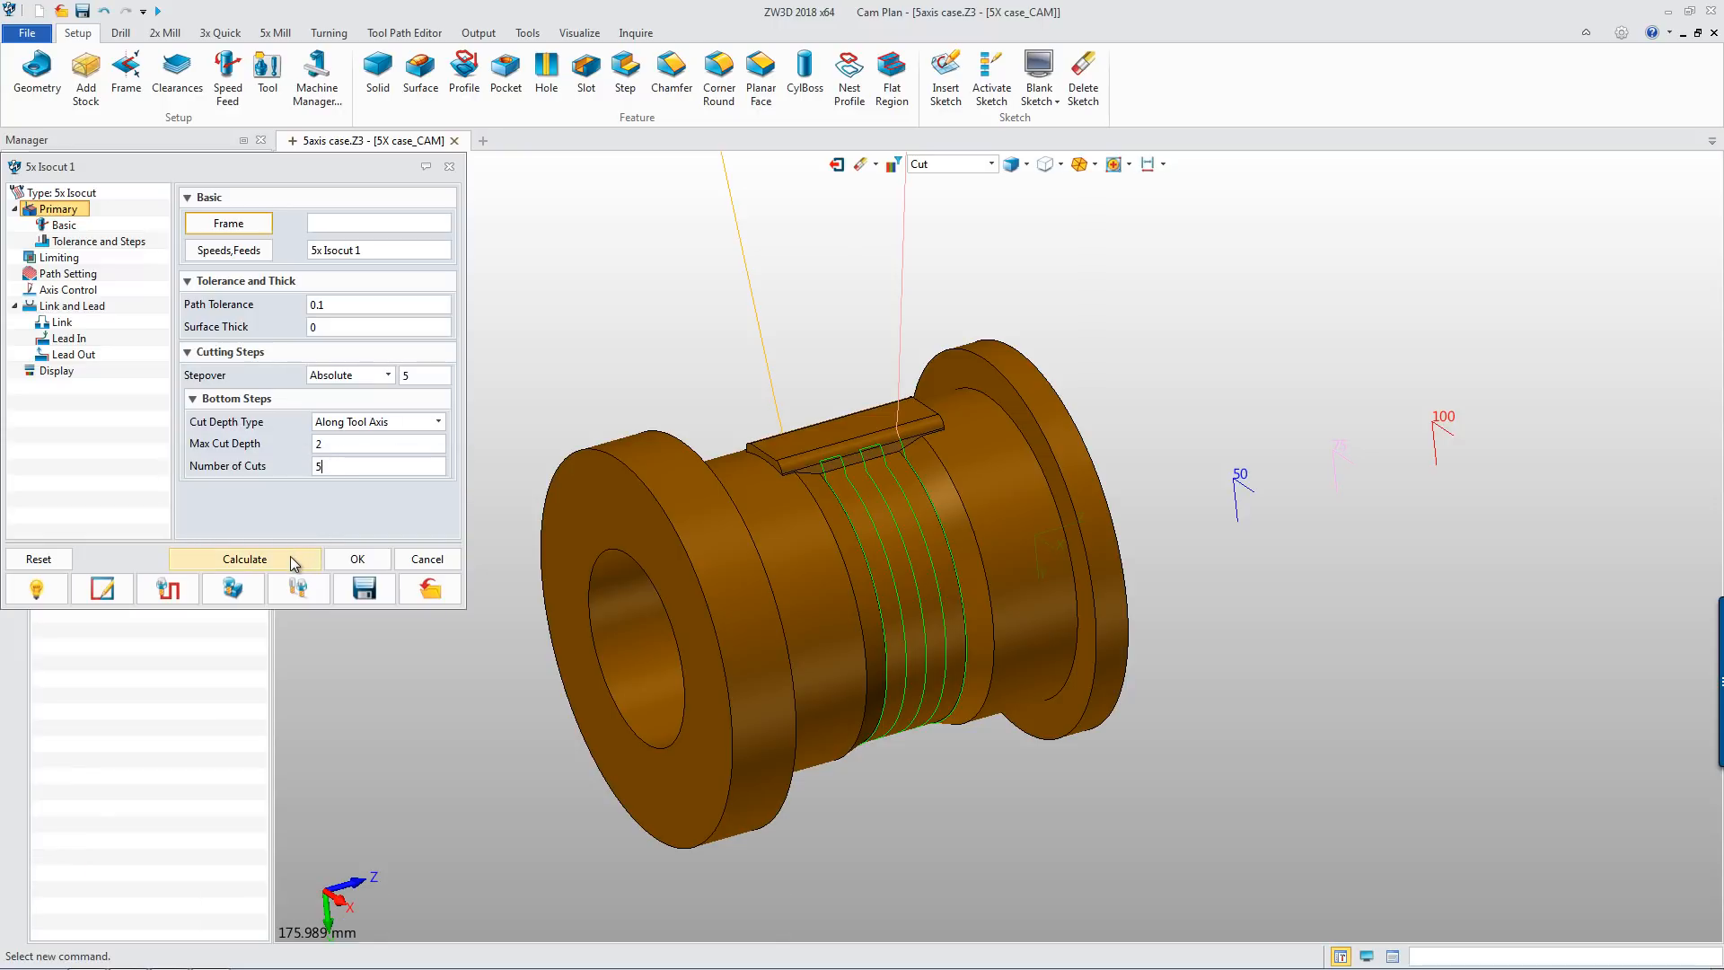
Recalculate 5x Isocut 1 into five layered cuts and bring up its operation actions
{"action": "left_click", "coordinate": [358, 559]}
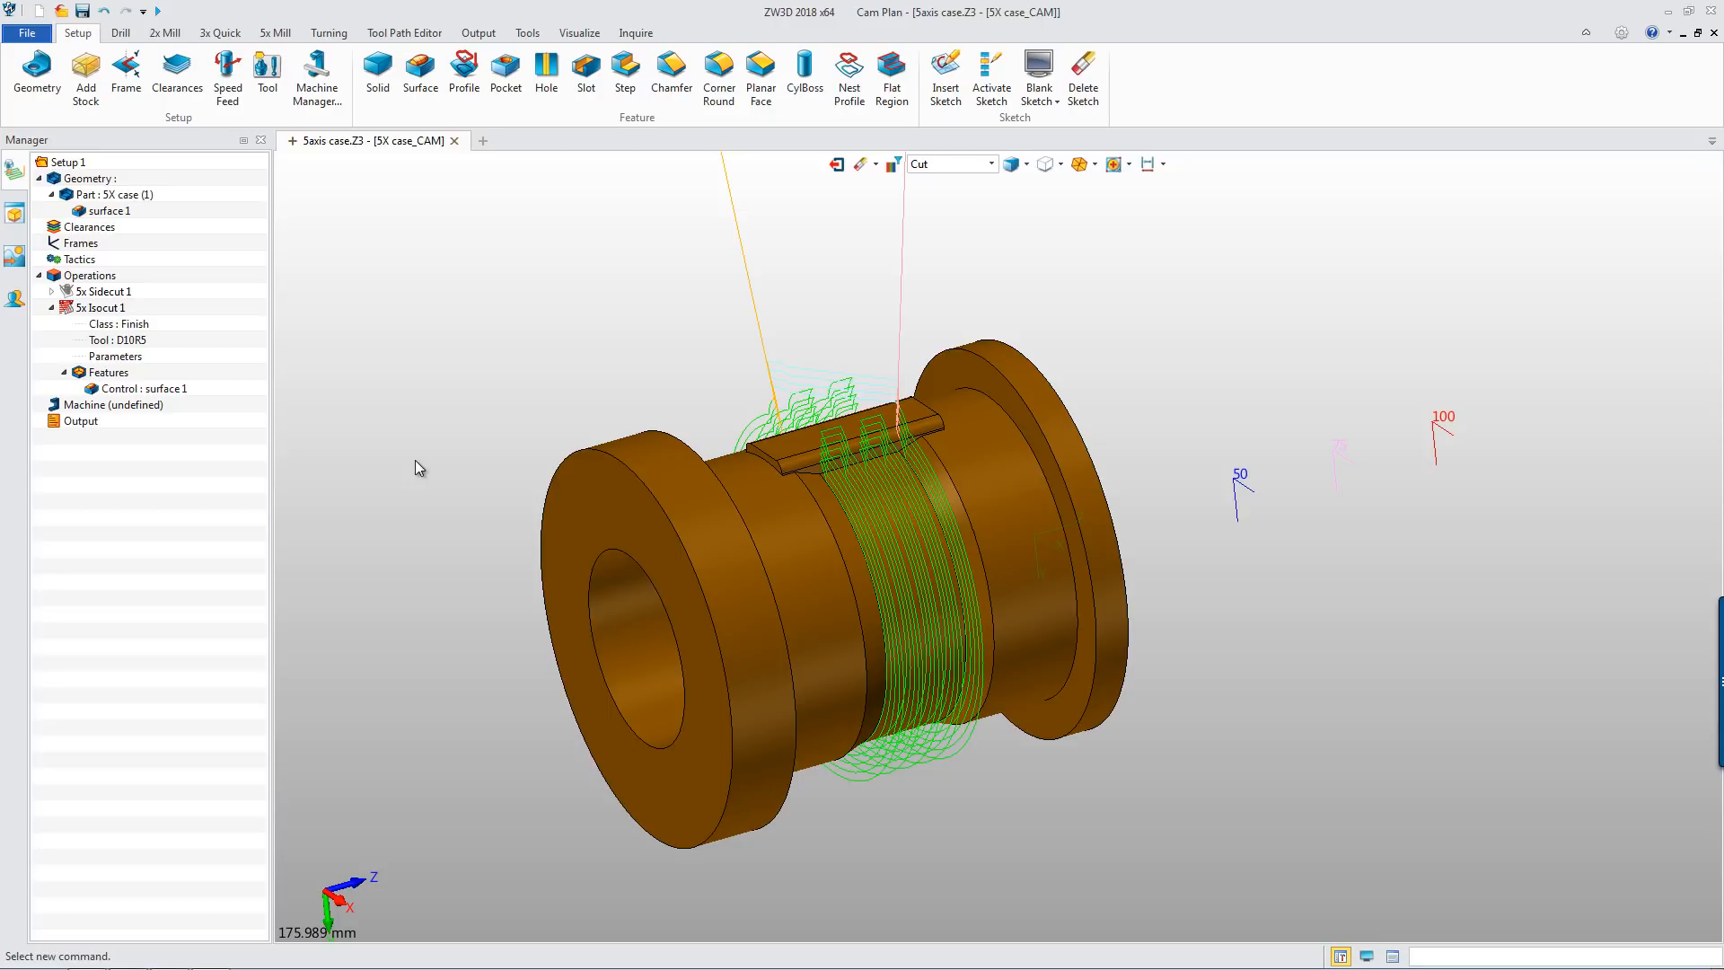
{"action": "right_click", "coordinate": [90, 307]}
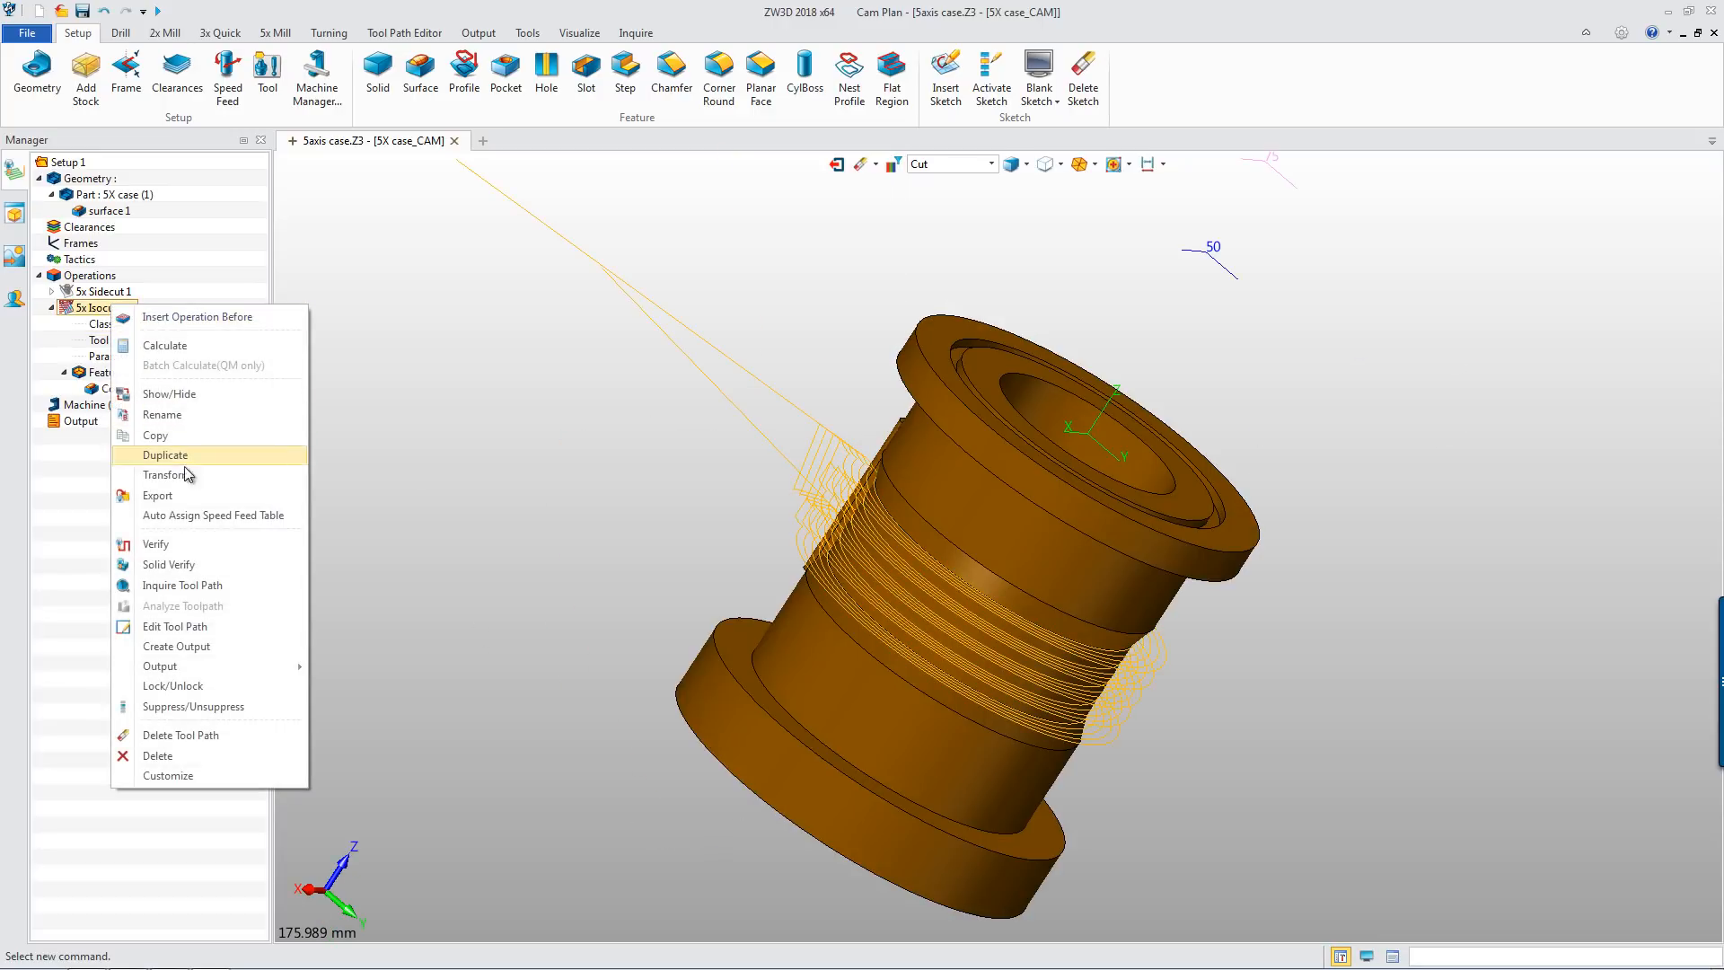